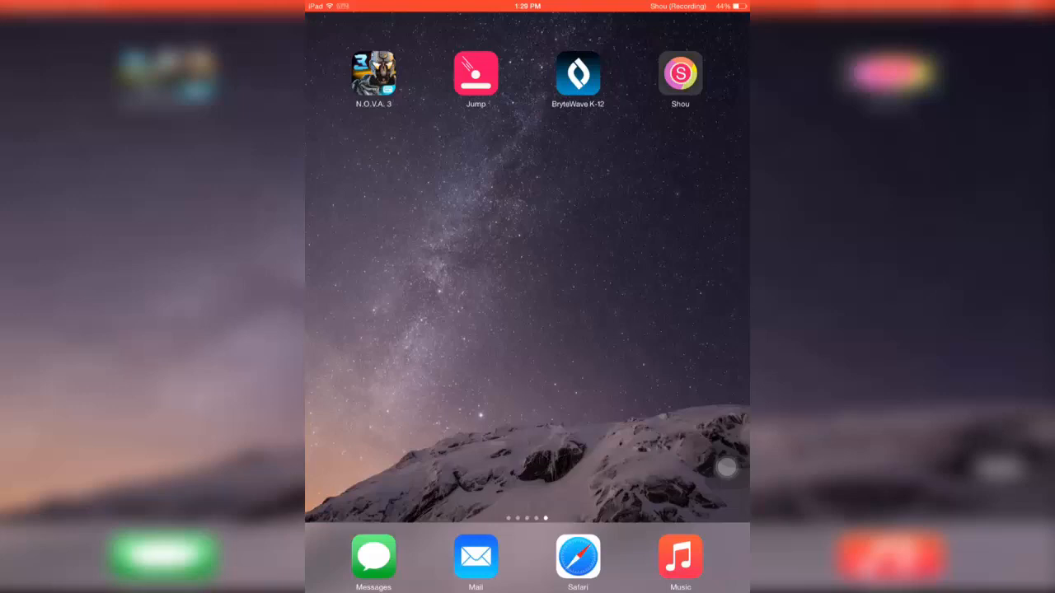
Launch Safari and load the iEmulators website from the address bar suggestions
left_click(578, 556)
type("i")
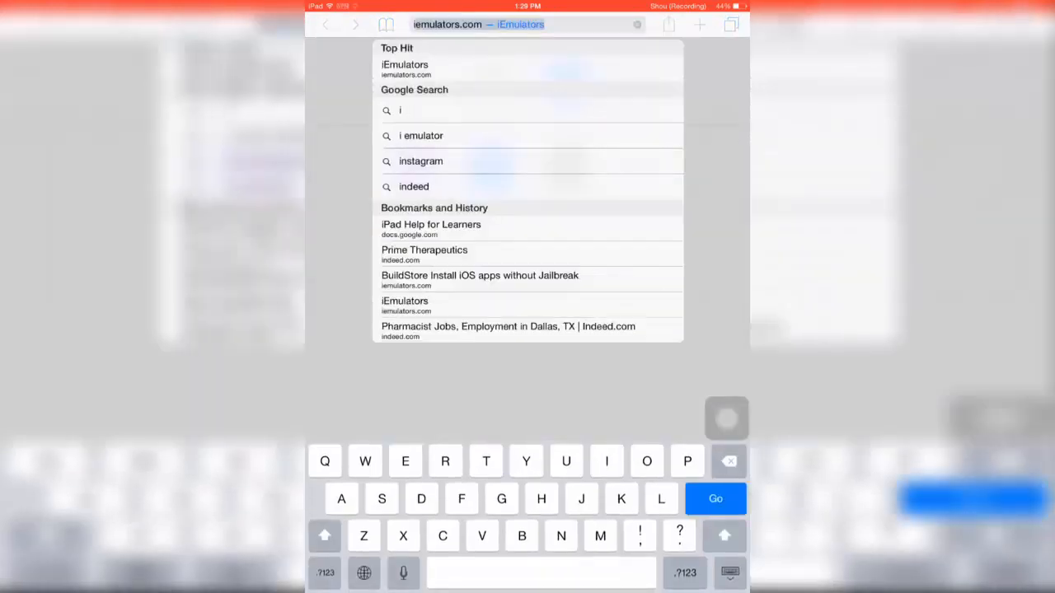
left_click(405, 69)
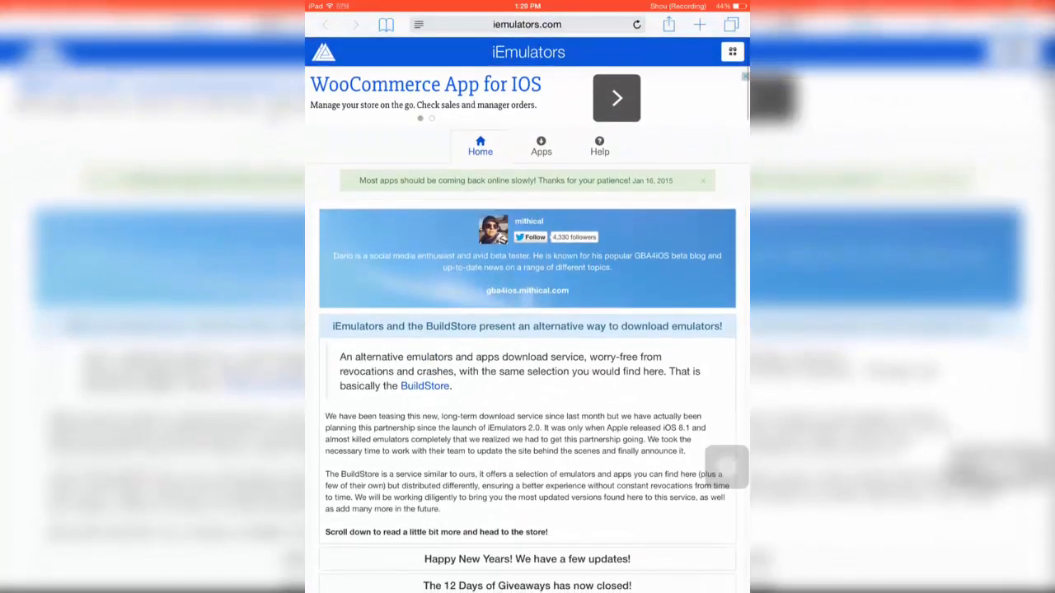
Switch to the Apps section, scroll the list, and preview then close BarMagnet's details
left_click(541, 146)
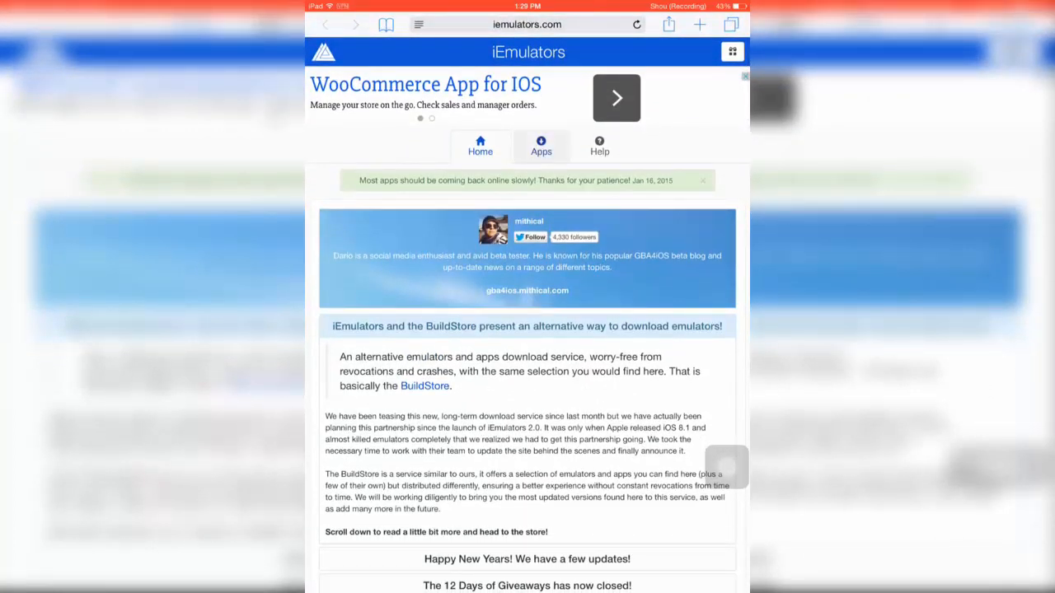
left_click(541, 146)
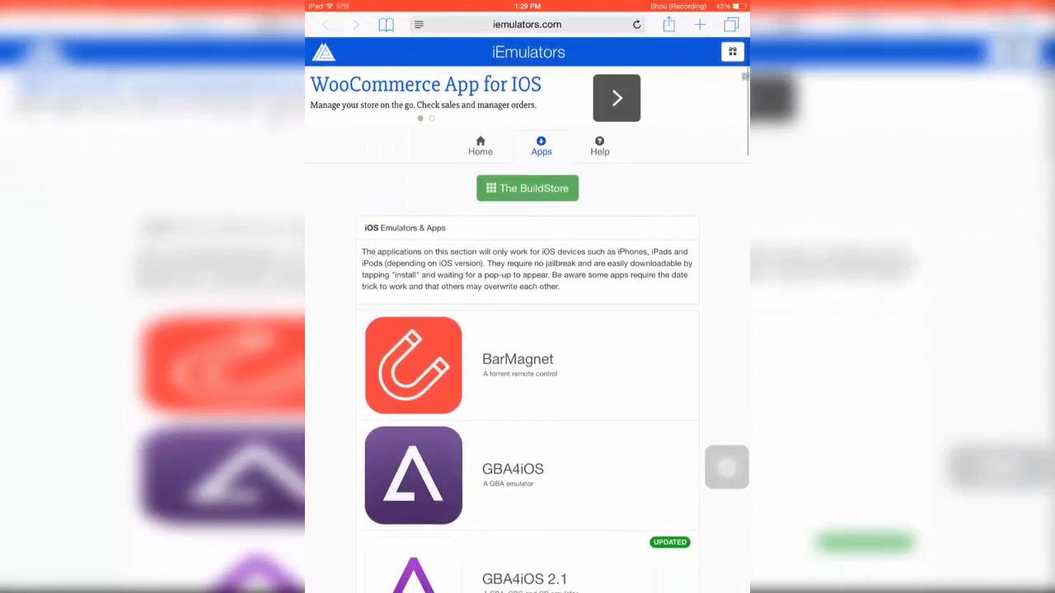
scroll("down", 3)
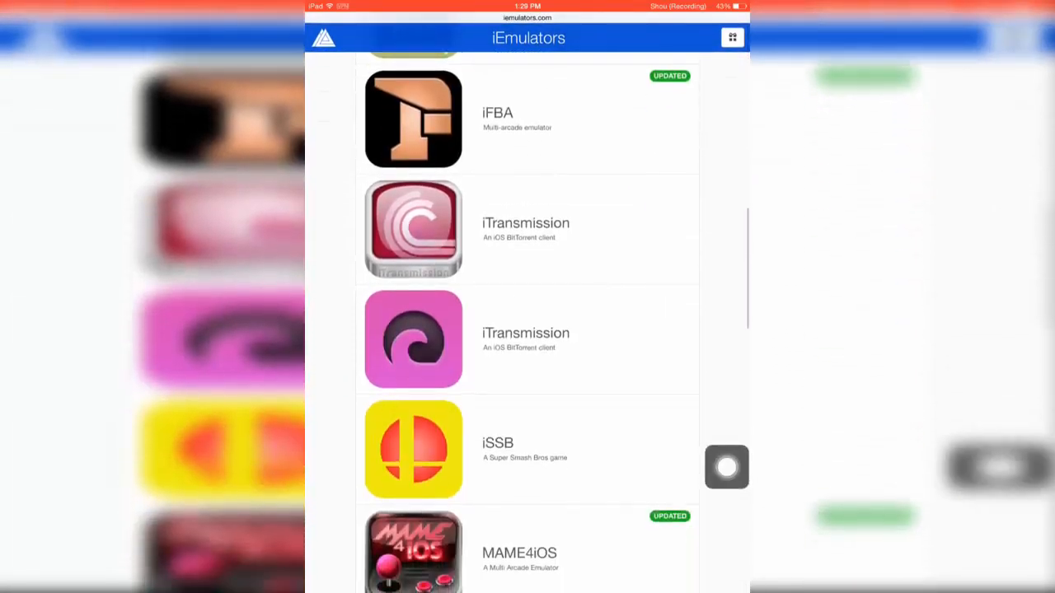
scroll("down", 3)
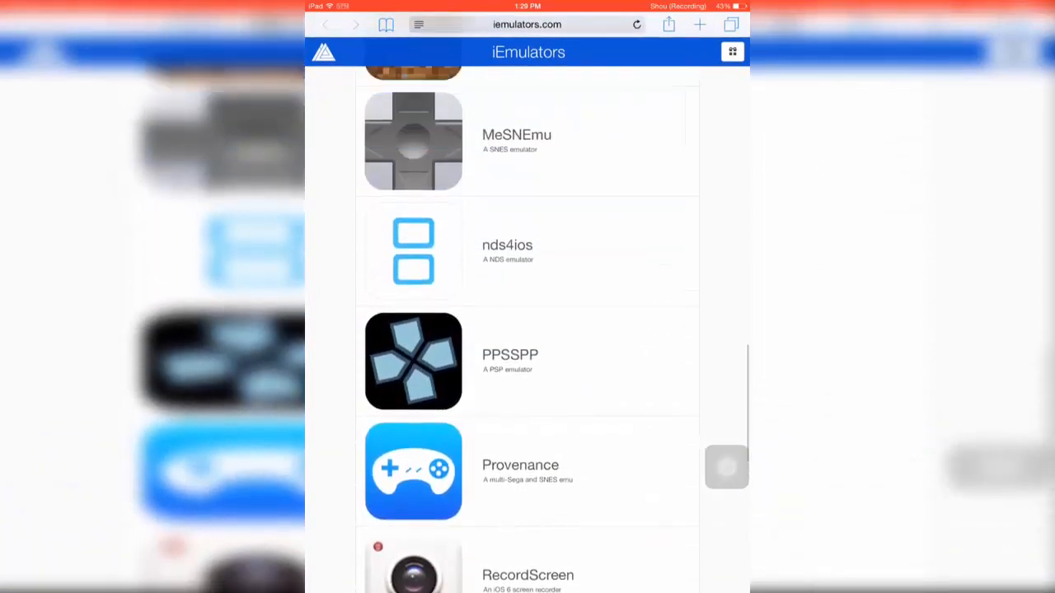
scroll("up", 3)
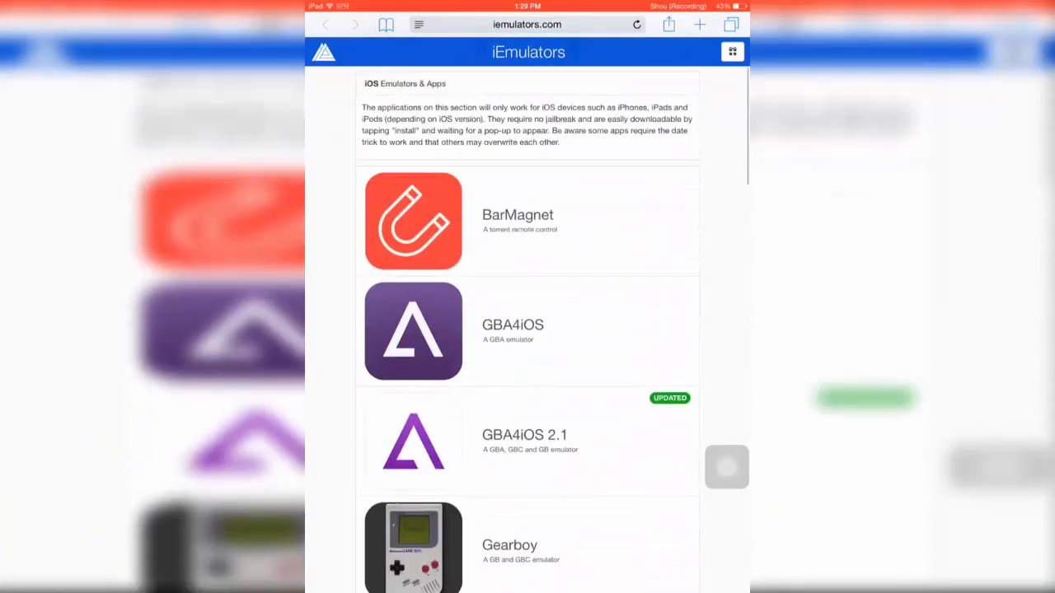
scroll("down", 3)
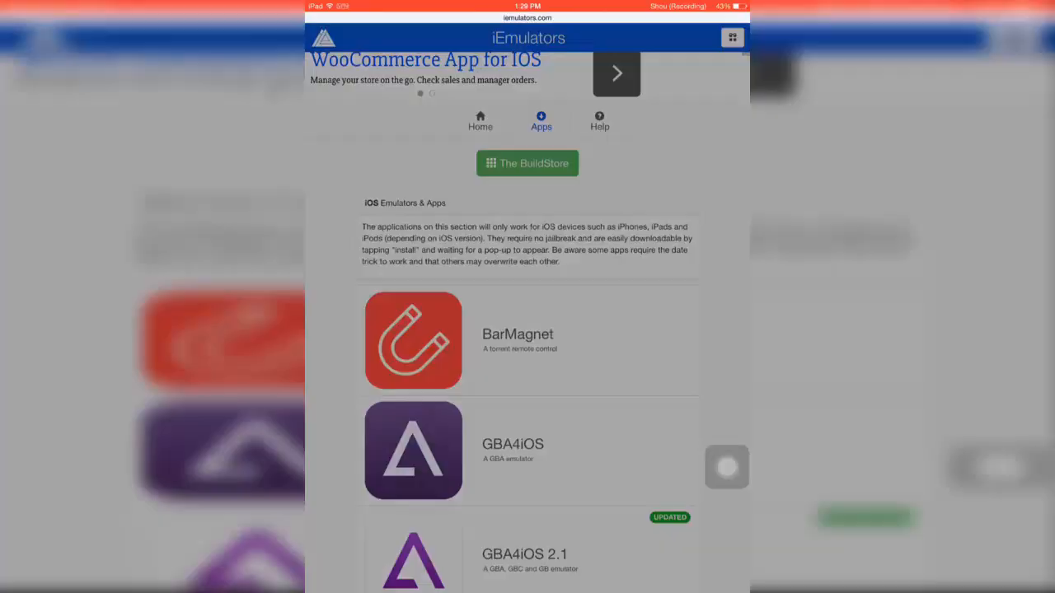
left_click(412, 340)
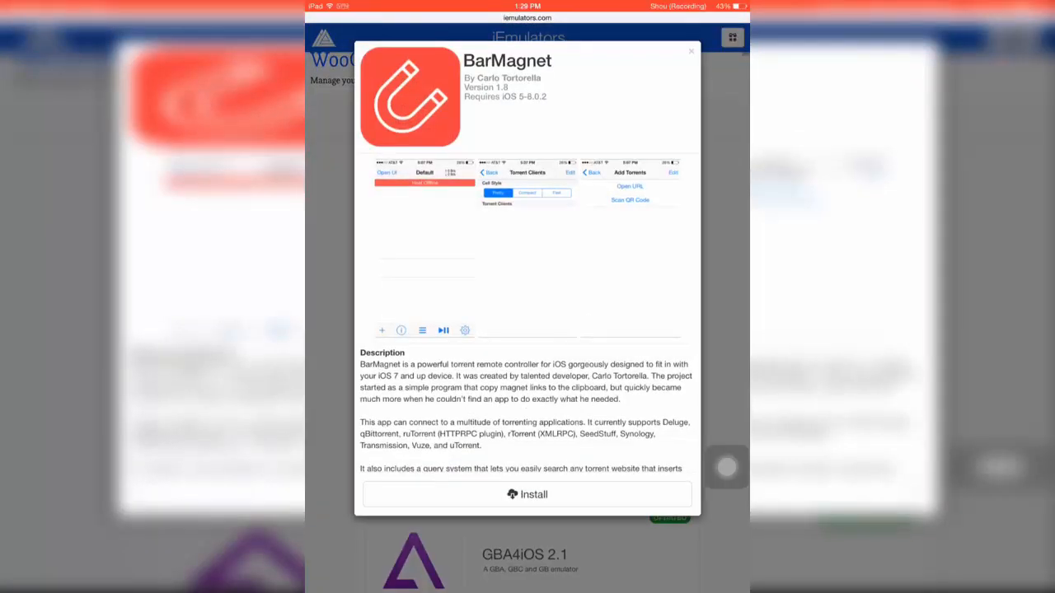
left_click(690, 51)
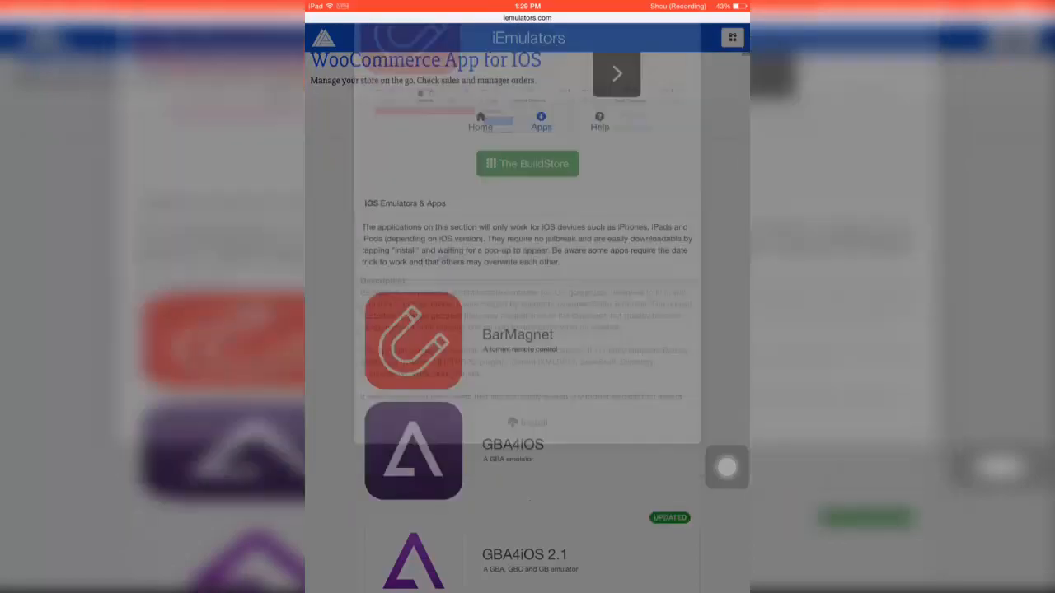
Scroll the apps list down past iTransmission to iSSB and MAME4iOS
scroll("down", 3)
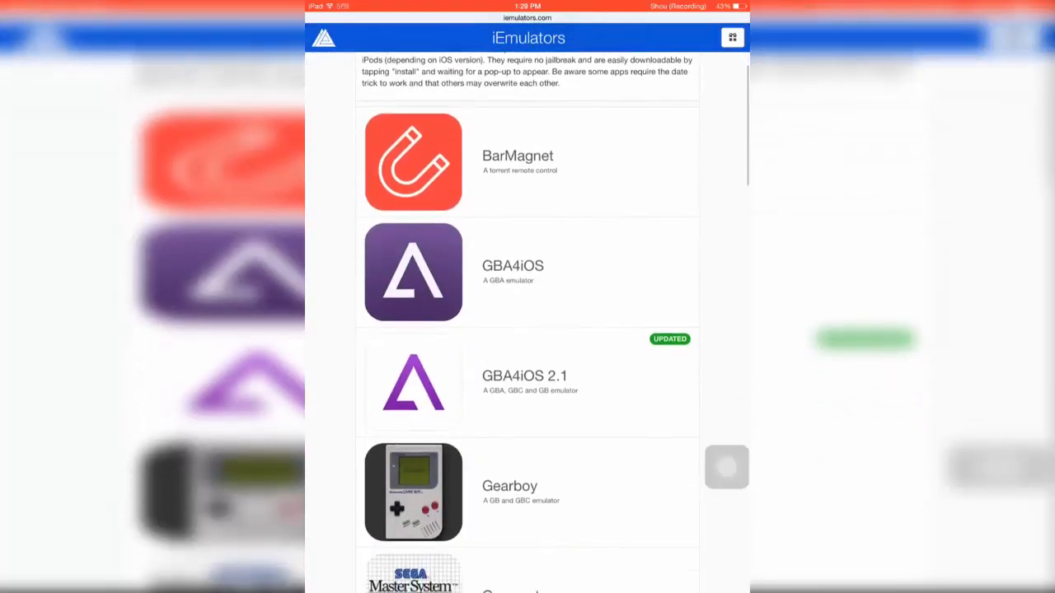
scroll("up", 3)
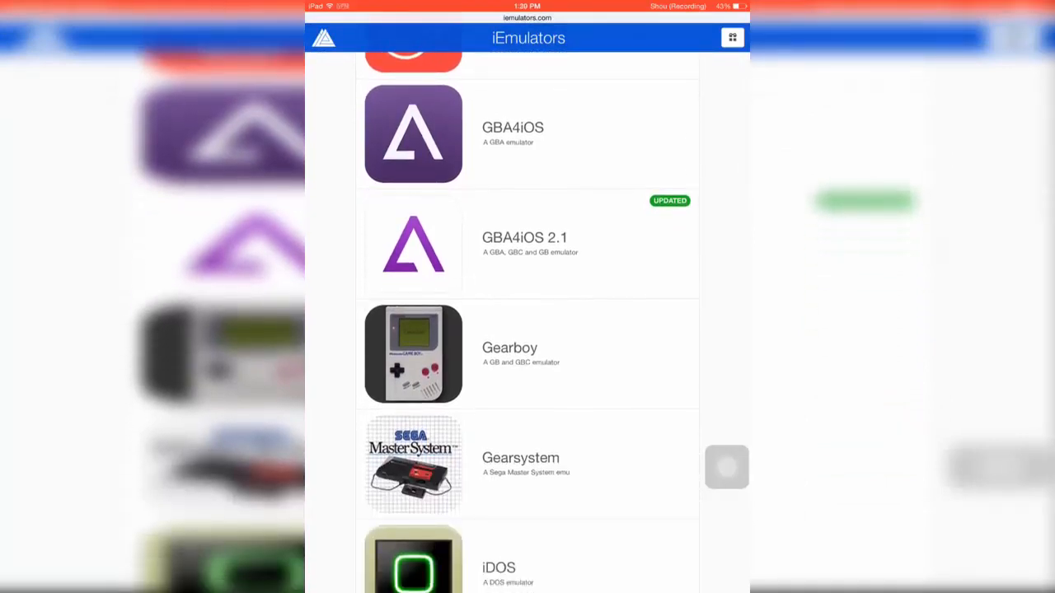
scroll("up", 3)
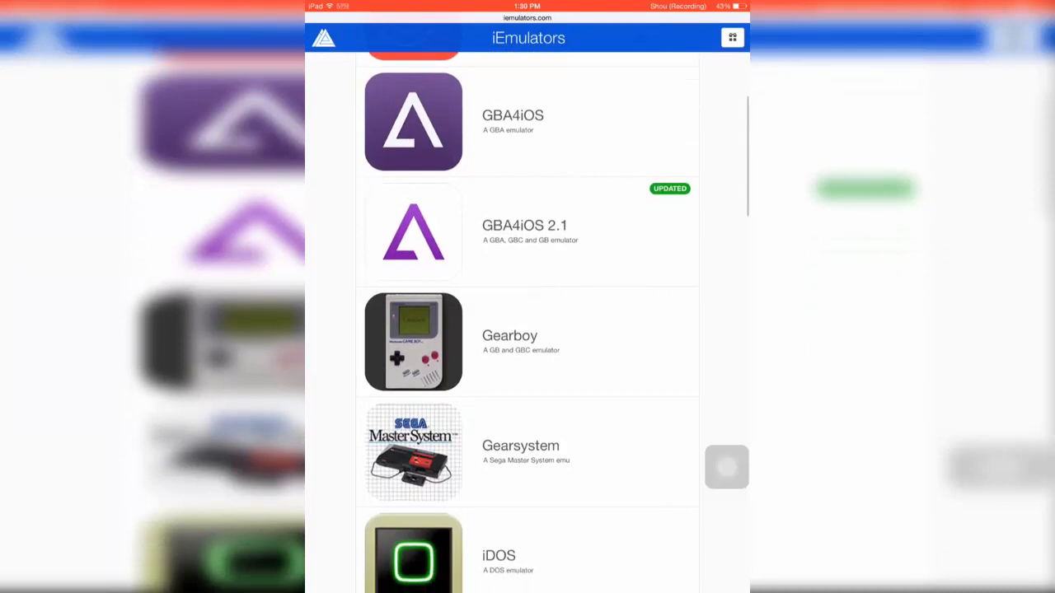
scroll("down", 3)
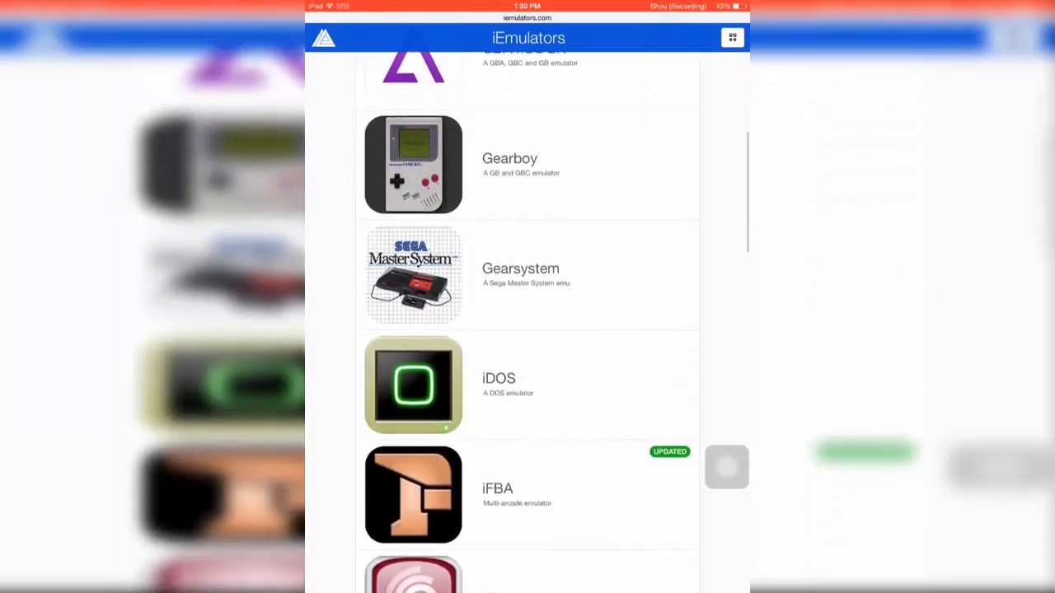
scroll("up", 3)
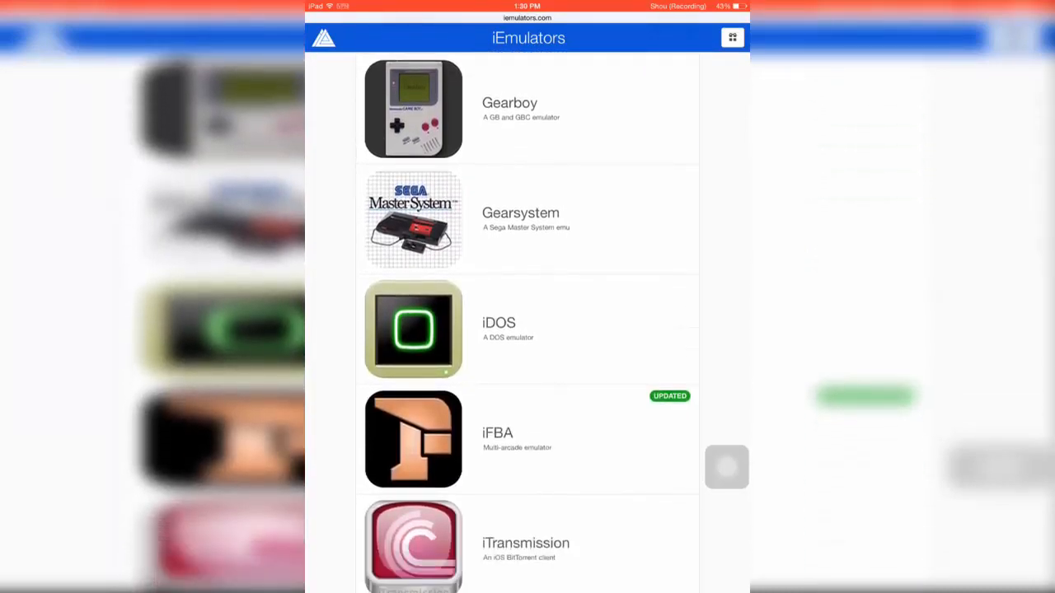
scroll("down", 3)
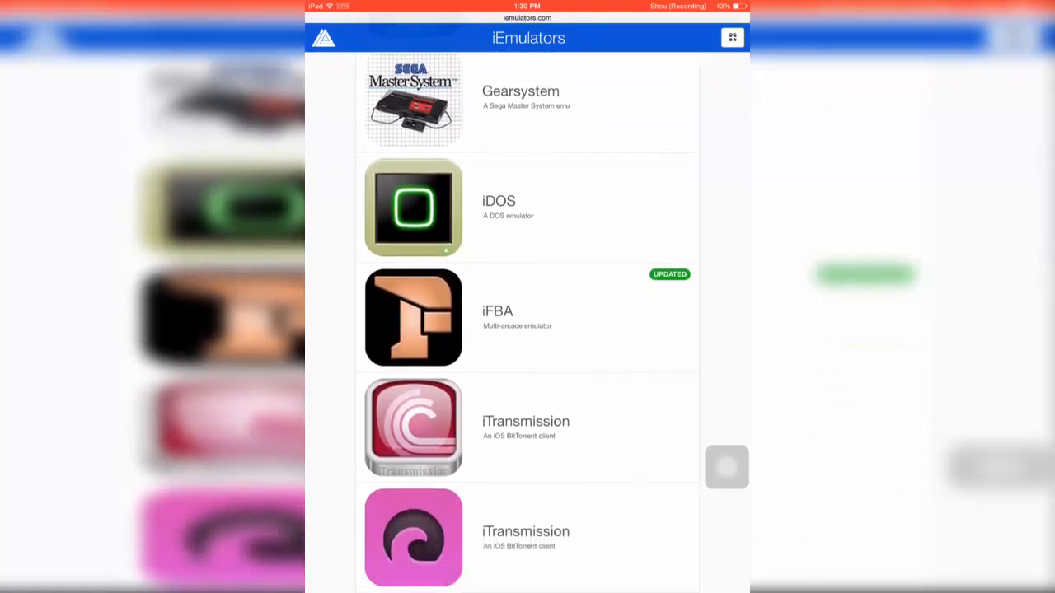
scroll("down", 3)
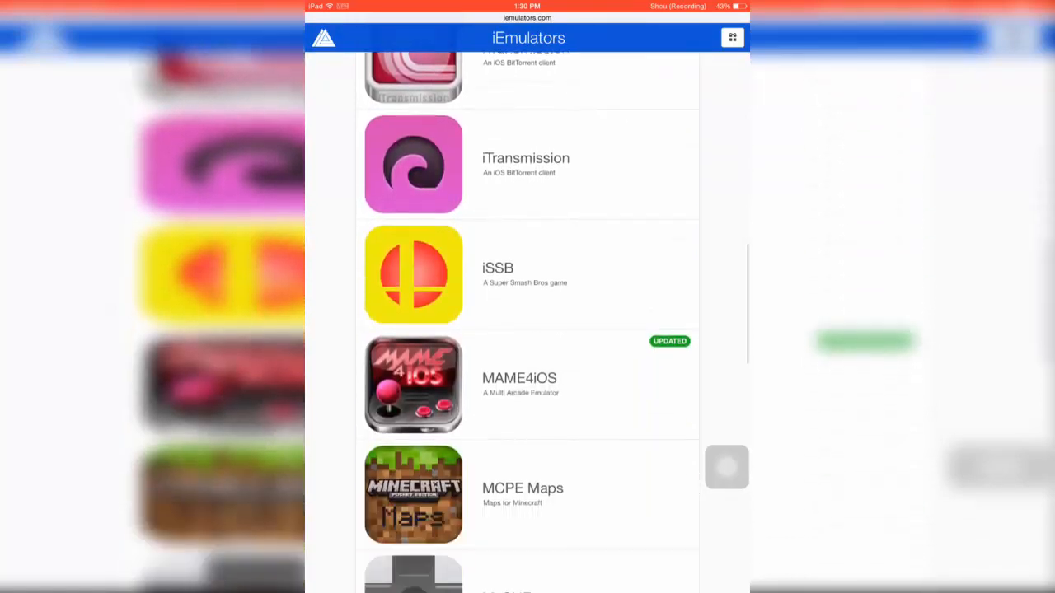
Preview MCPE Maps, scroll to SNES4iOS at the end, then back to BarMagnet at the top
left_click(522, 487)
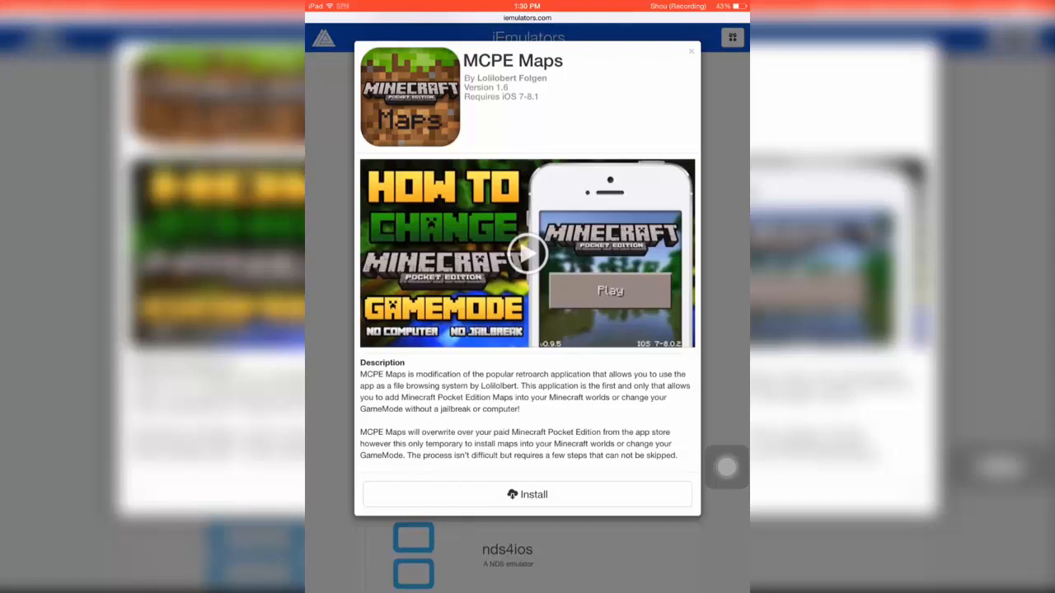
left_click(691, 51)
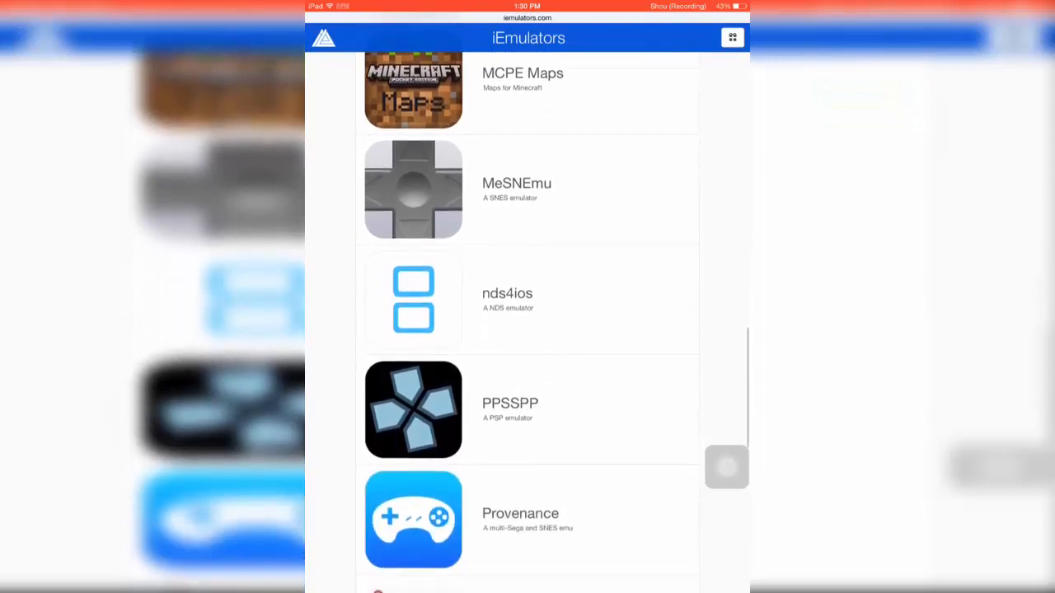
scroll("down", 3)
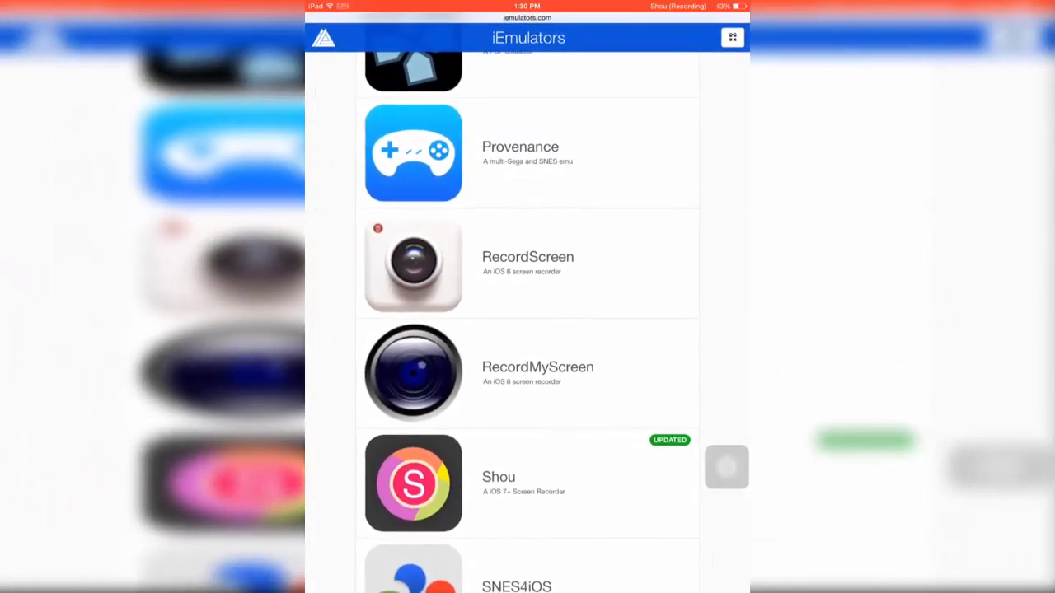
scroll("up", 3)
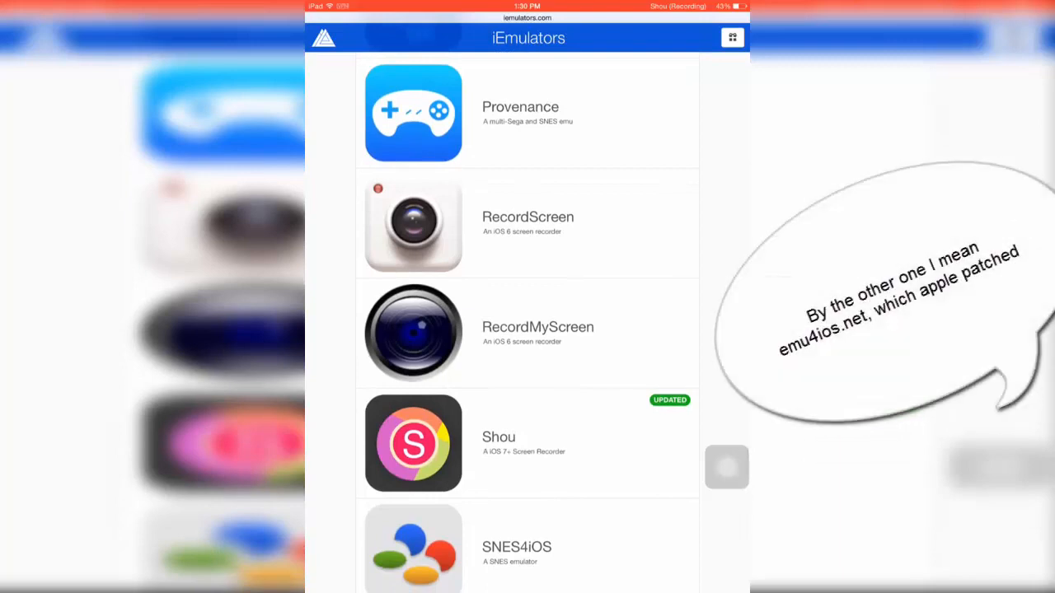
scroll("up", 3)
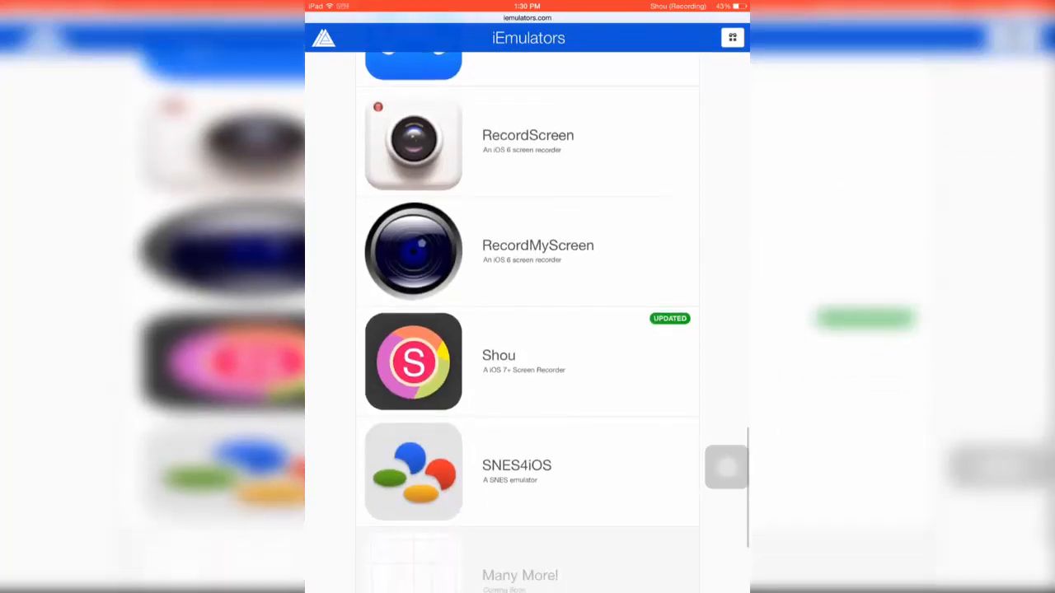
scroll("up", 3)
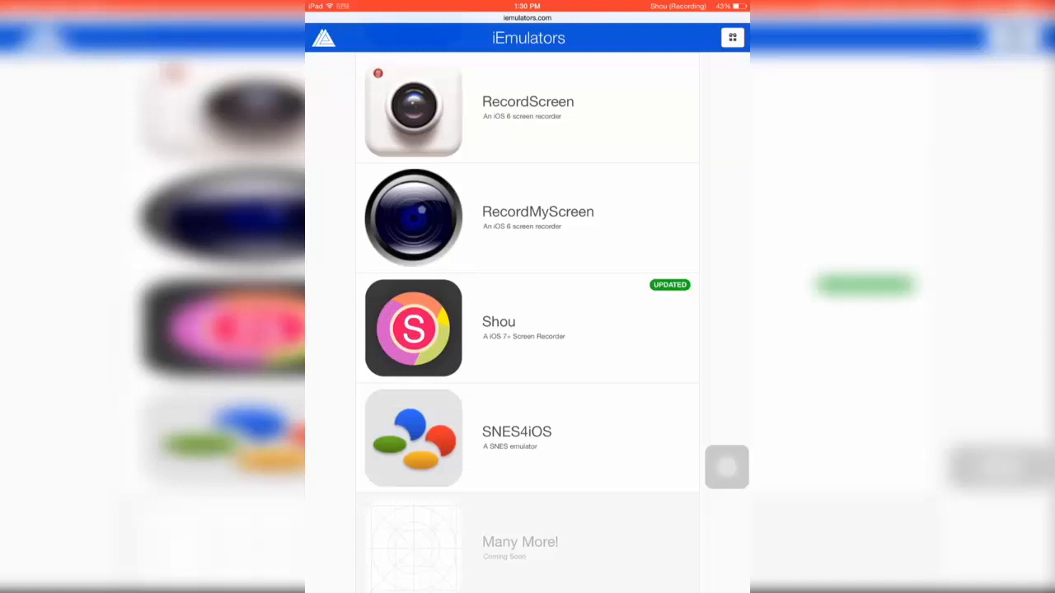
scroll("down", 3)
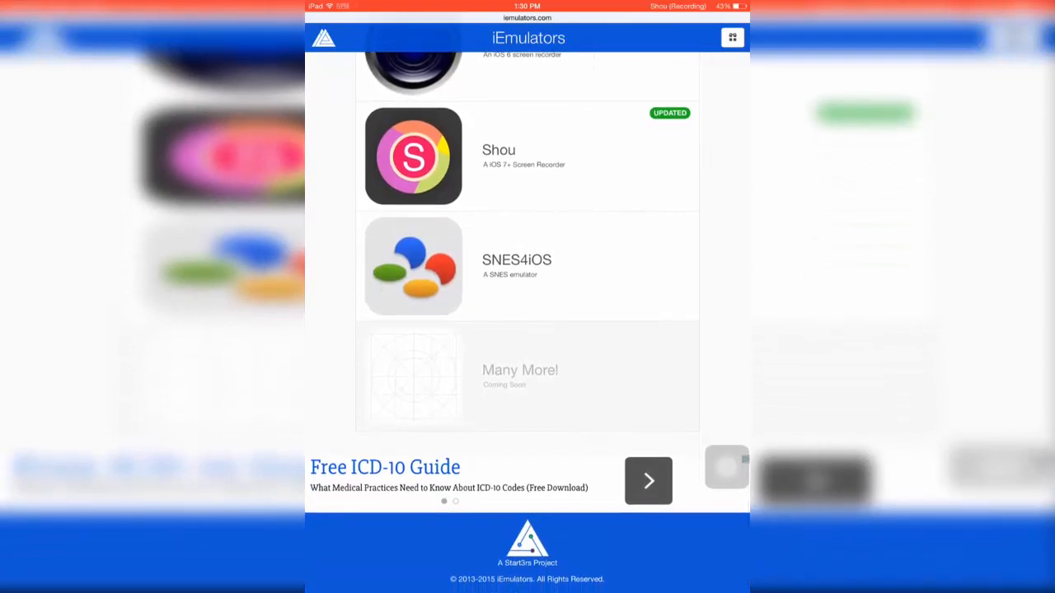
scroll("up", 3)
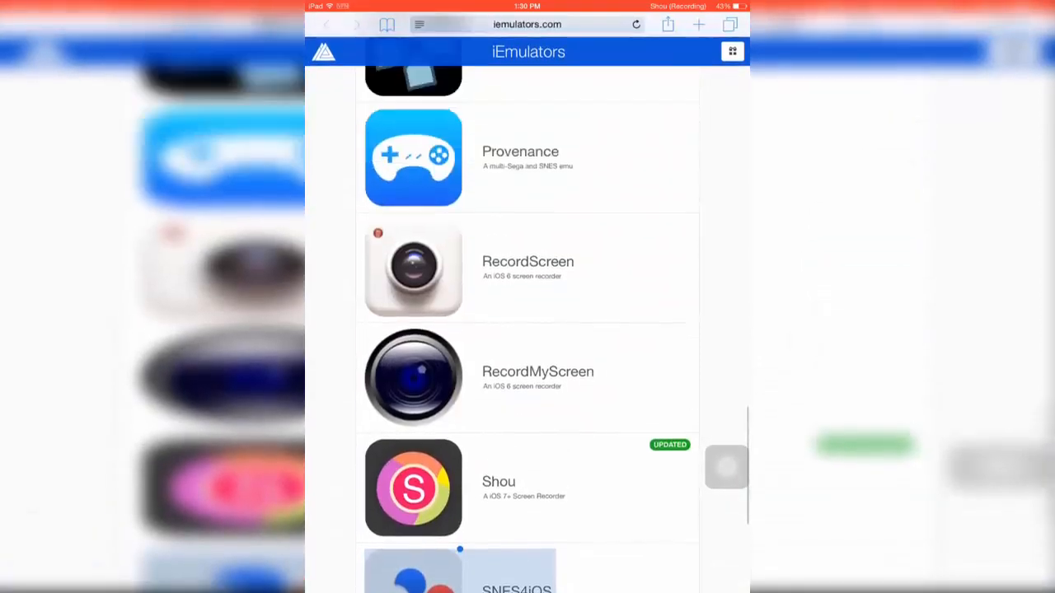
scroll("up", 3)
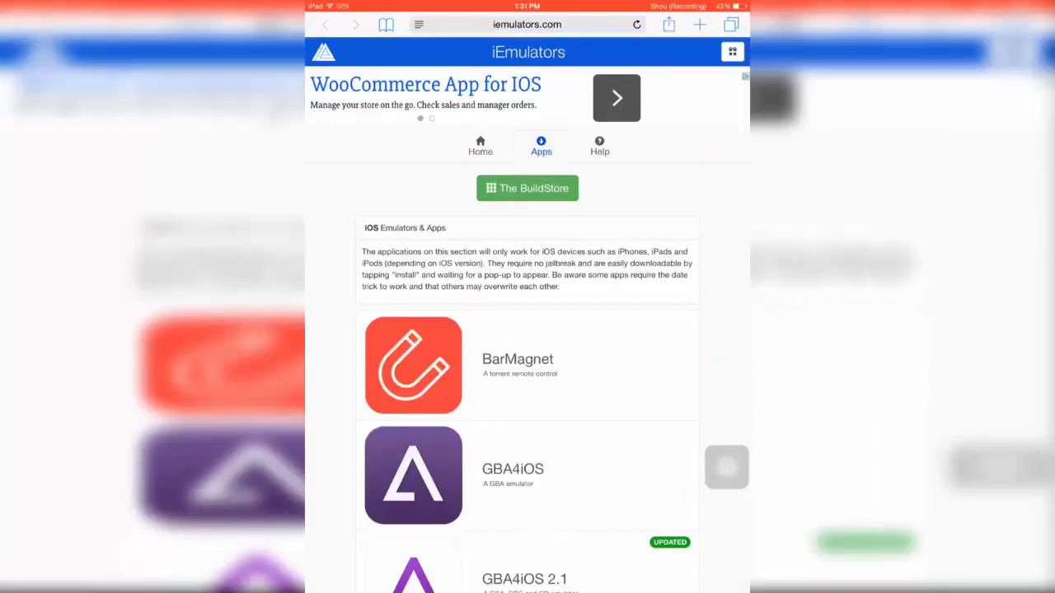
Add iEmulators to the Home Screen via Share, then launch it from the new icon
left_click(669, 24)
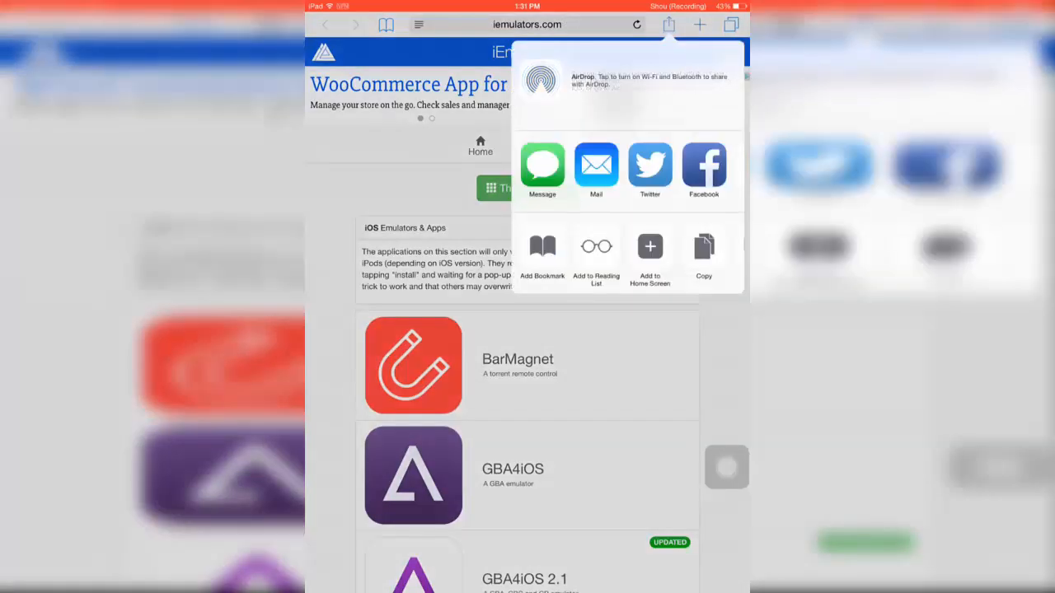
left_click(649, 252)
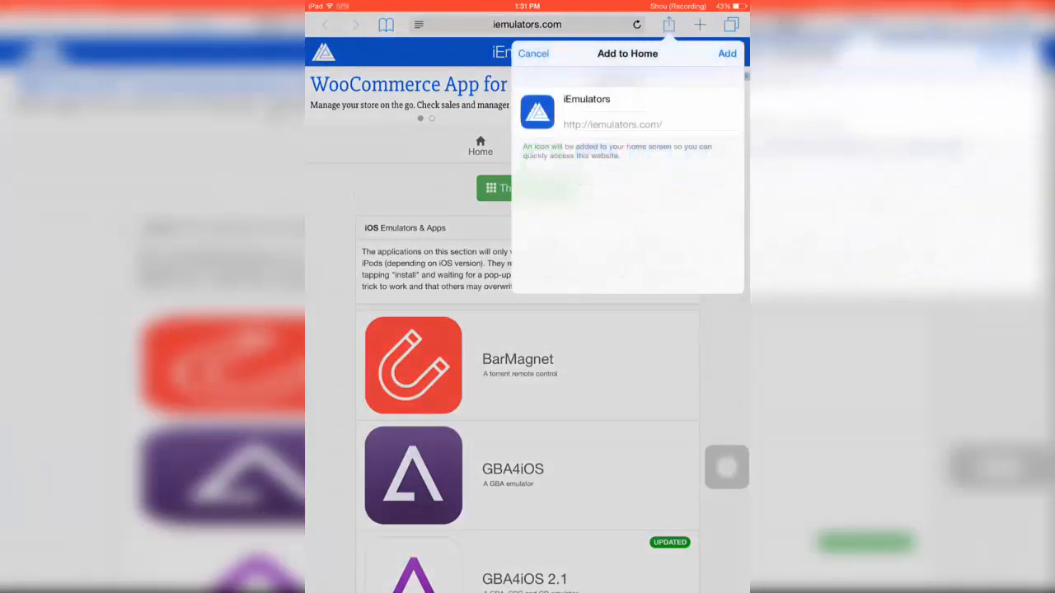
left_click(726, 53)
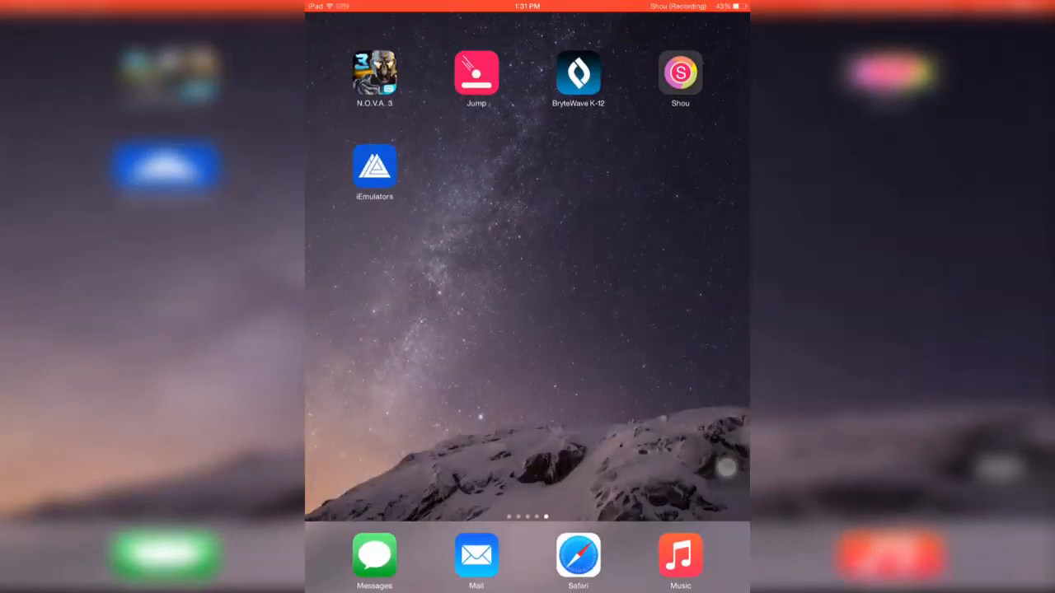
left_click(374, 164)
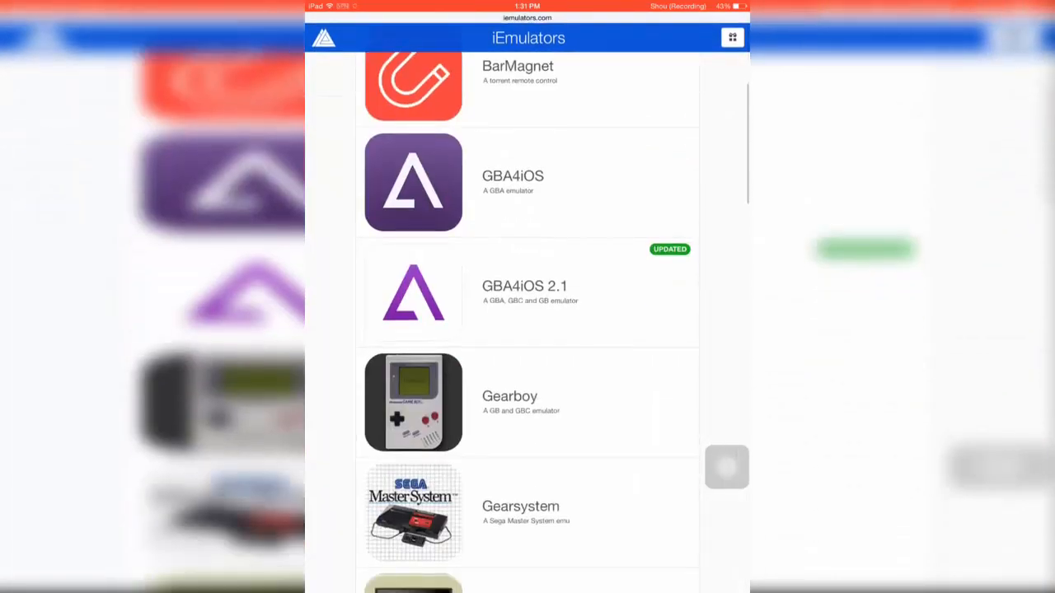
Scroll down to nds4ios in the catalogue and install it
scroll("down", 3)
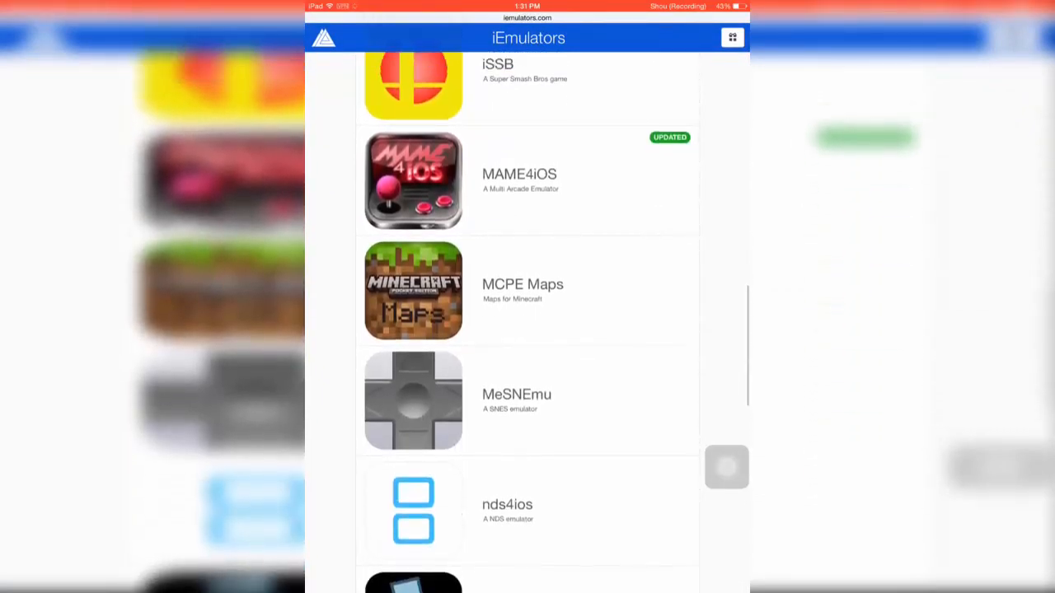
scroll("down", 3)
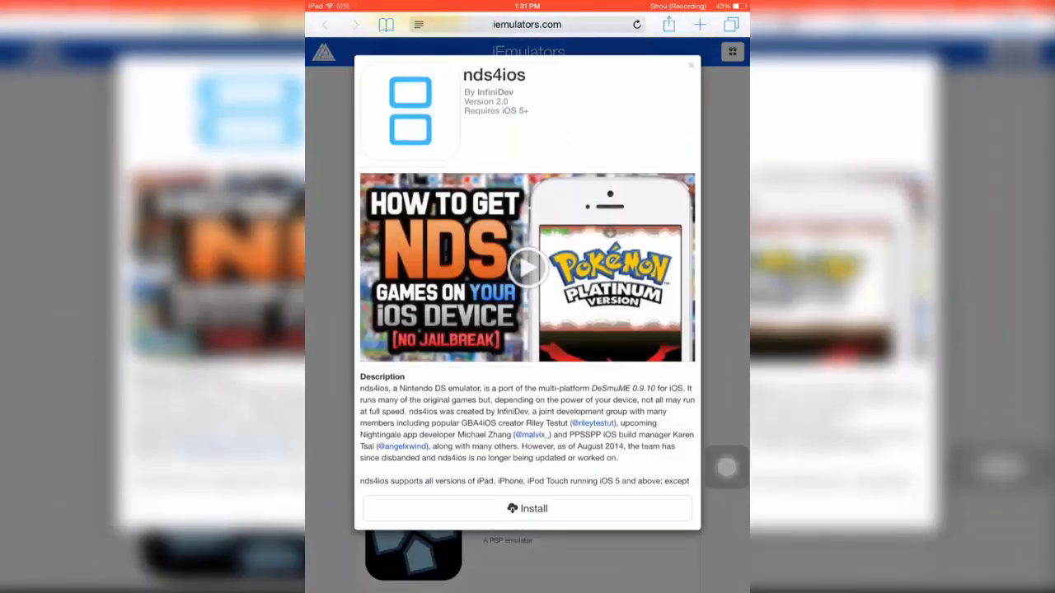
scroll("down", 3)
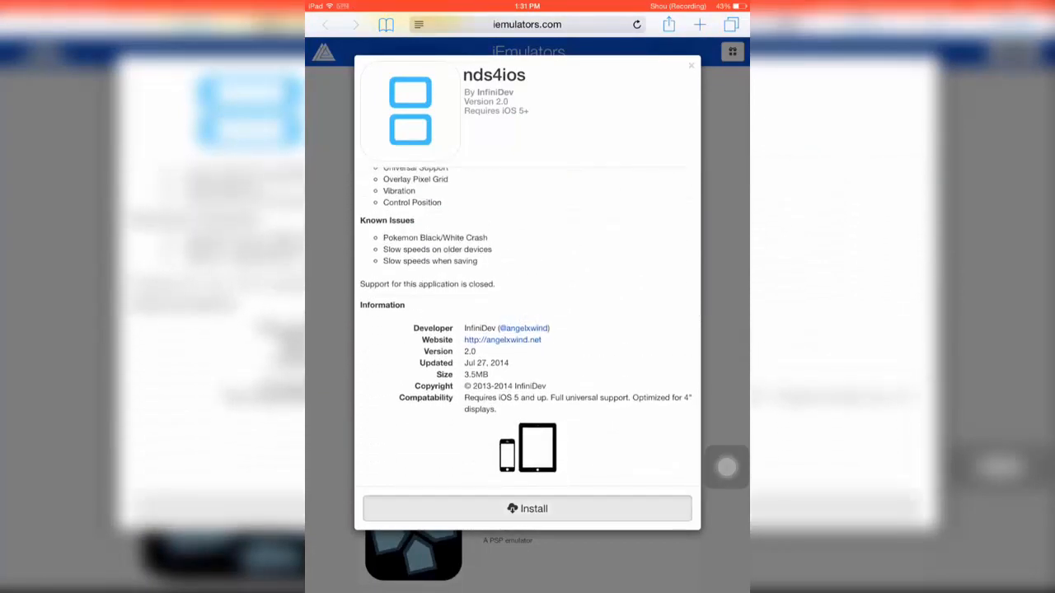
left_click(527, 509)
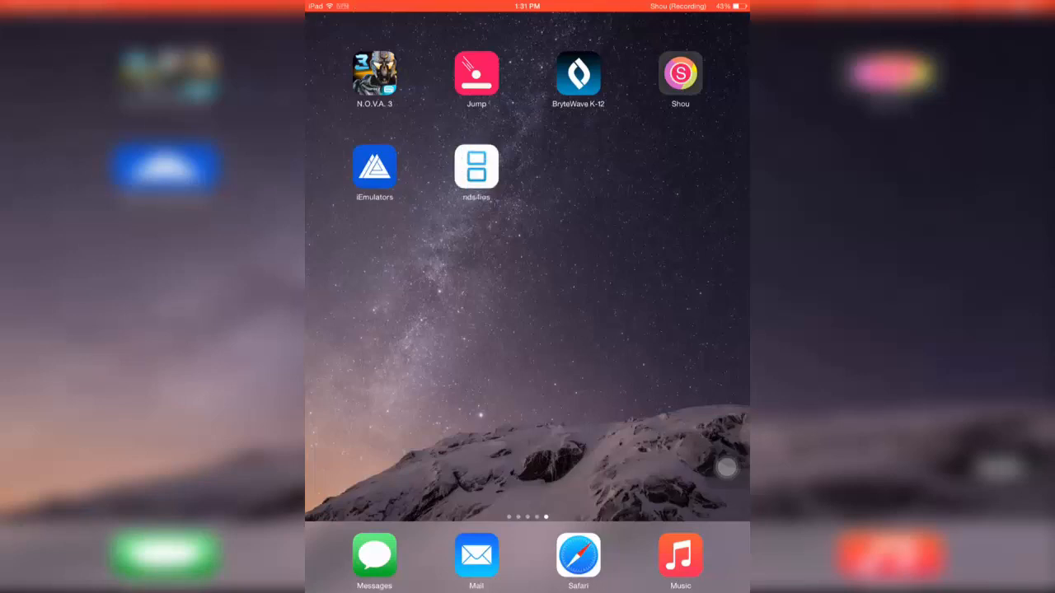
Launch nds4ios and trust its developer, then return home and delete the app with its data
left_click(476, 164)
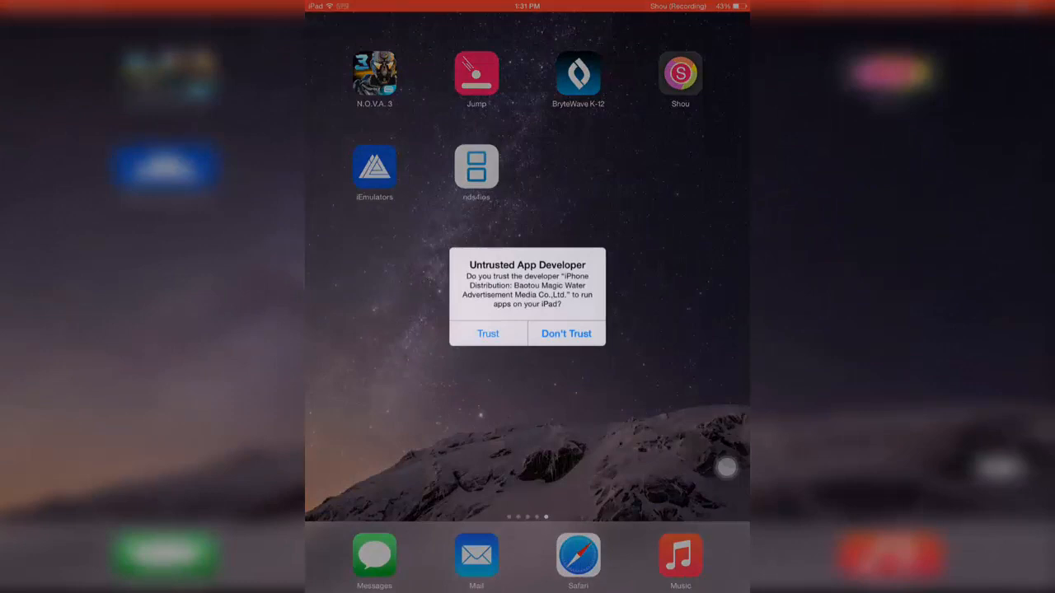
left_click(488, 333)
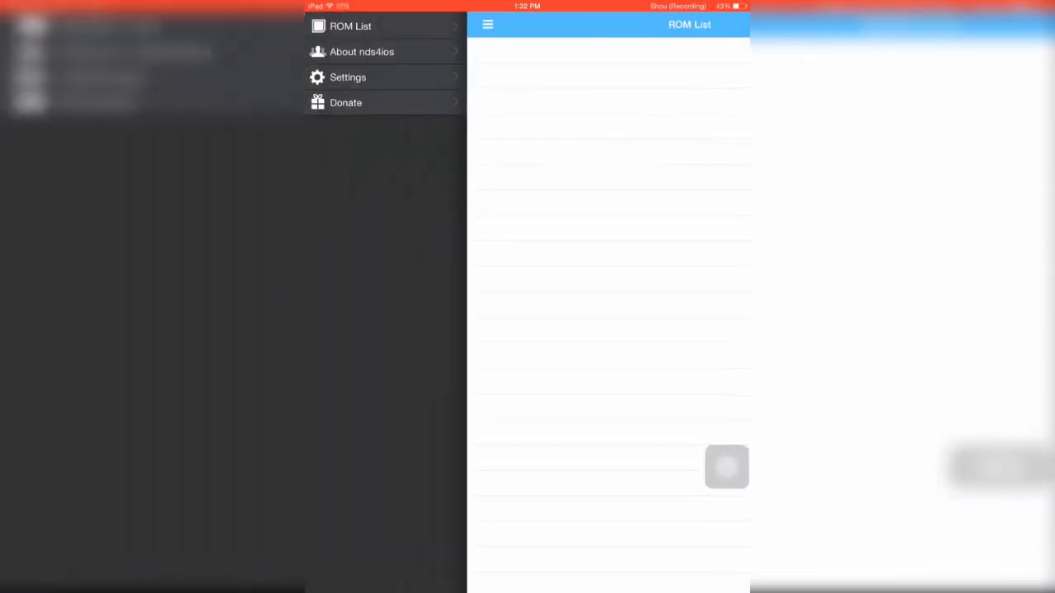
left_click(727, 468)
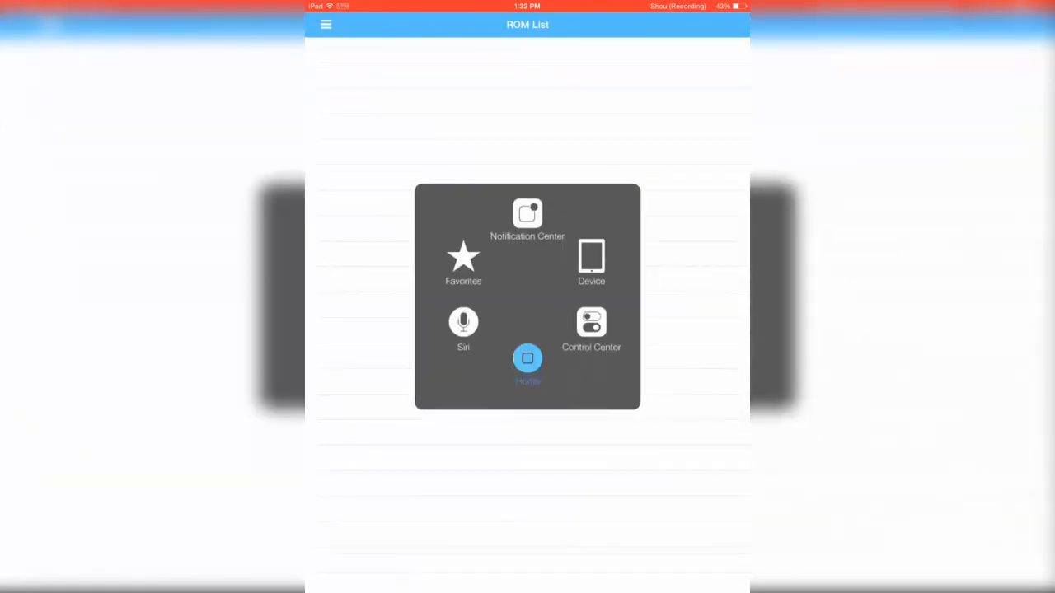
left_click(528, 359)
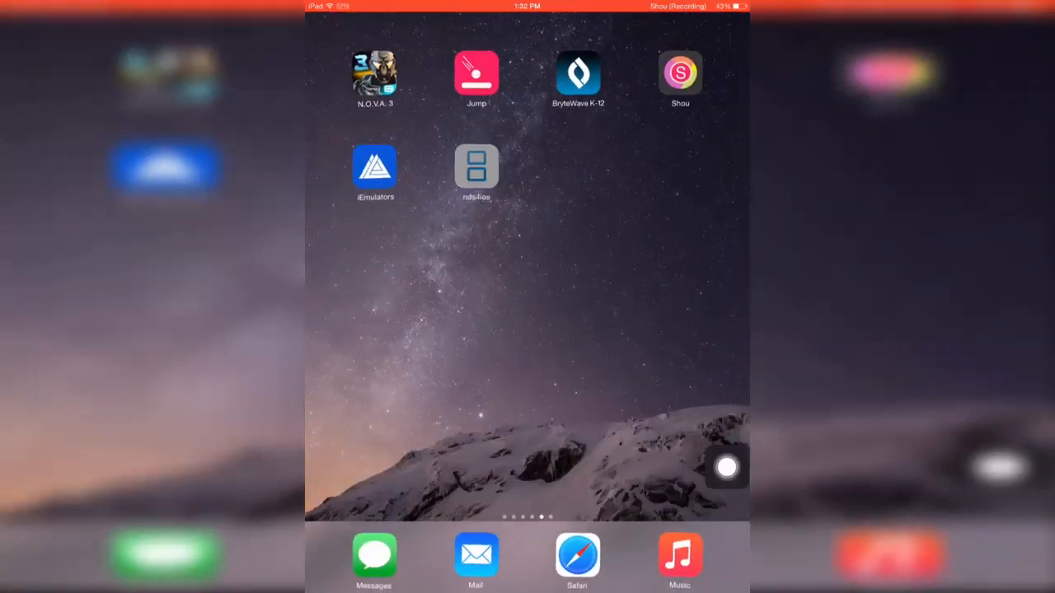
left_click(460, 149)
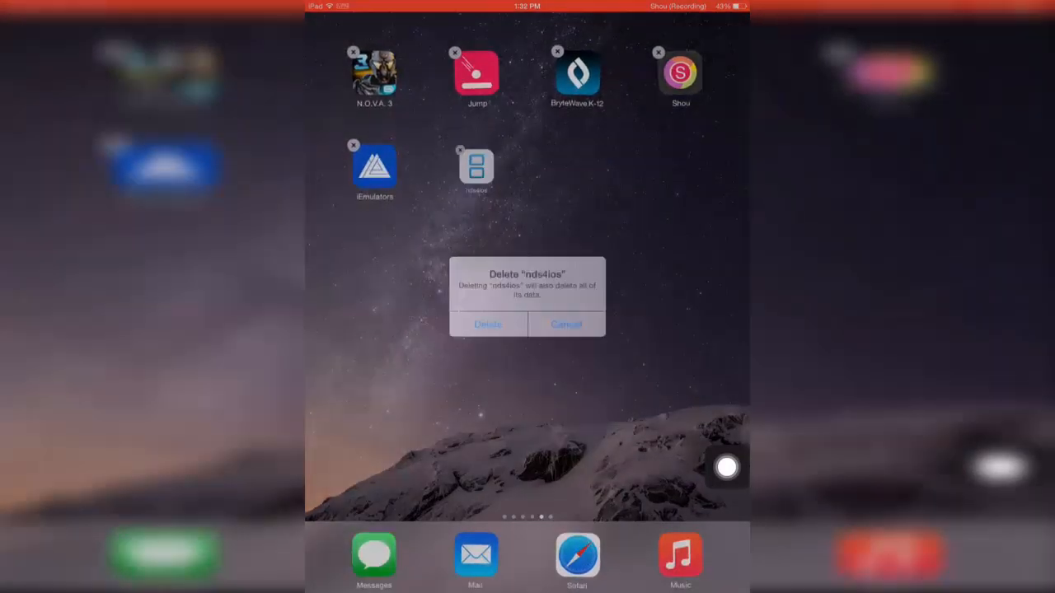
left_click(487, 323)
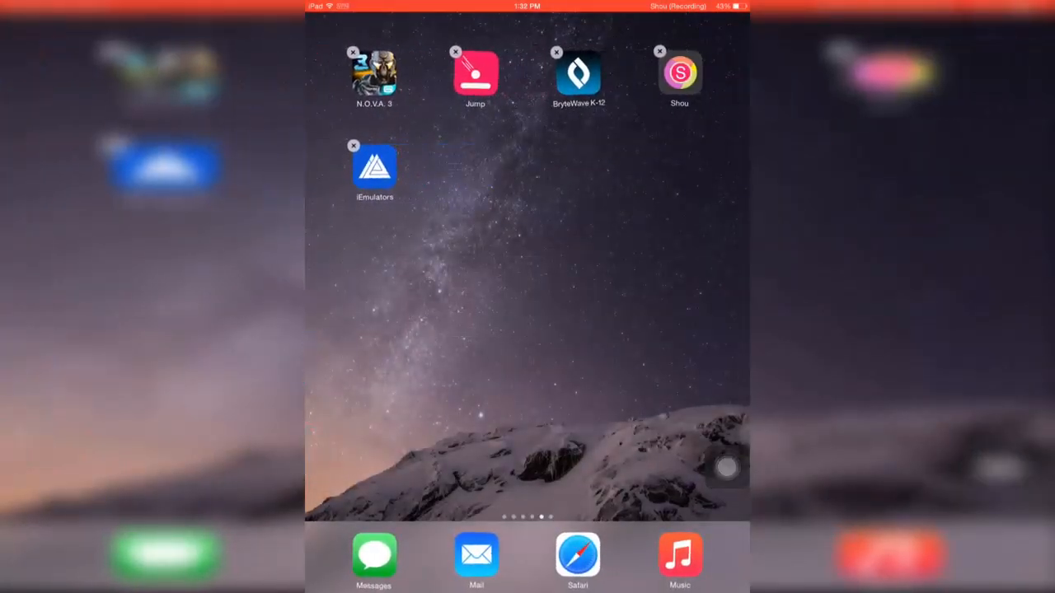